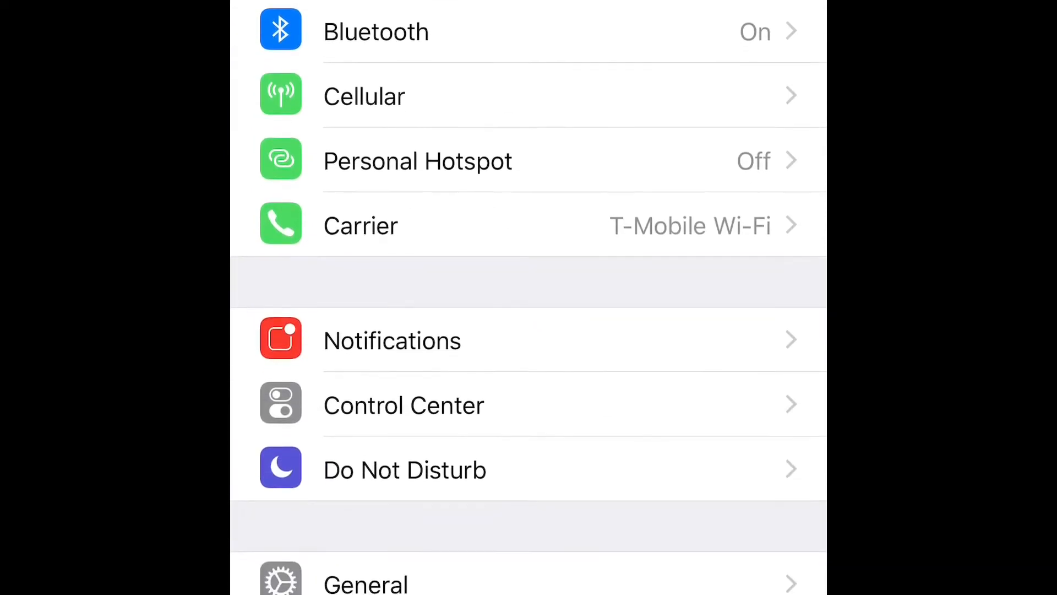
- Scroll down through Settings toward General and its Keyboard settings
scroll(down, 3)
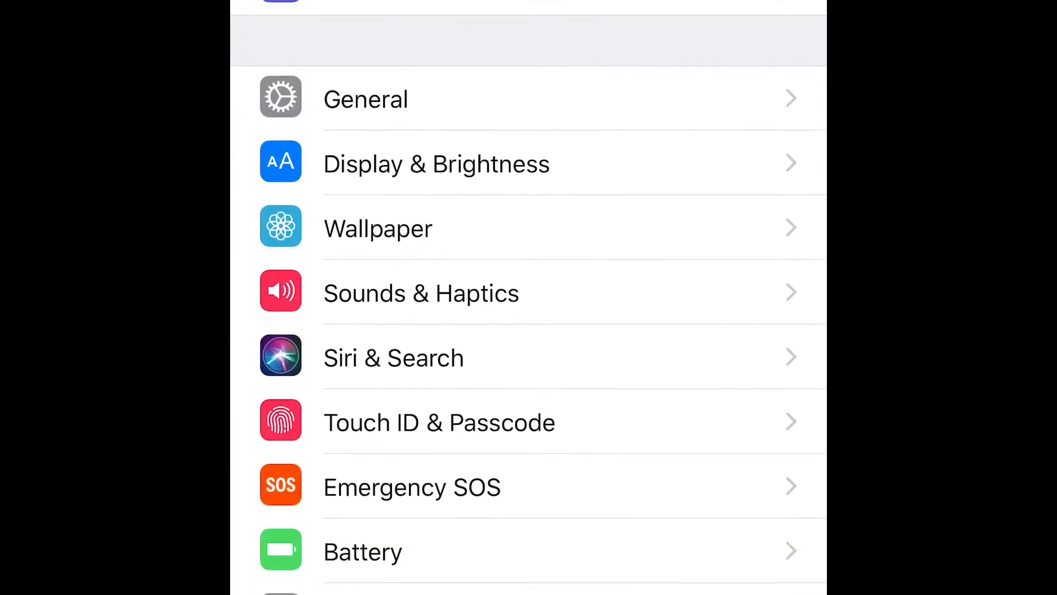
scroll(down, 3)
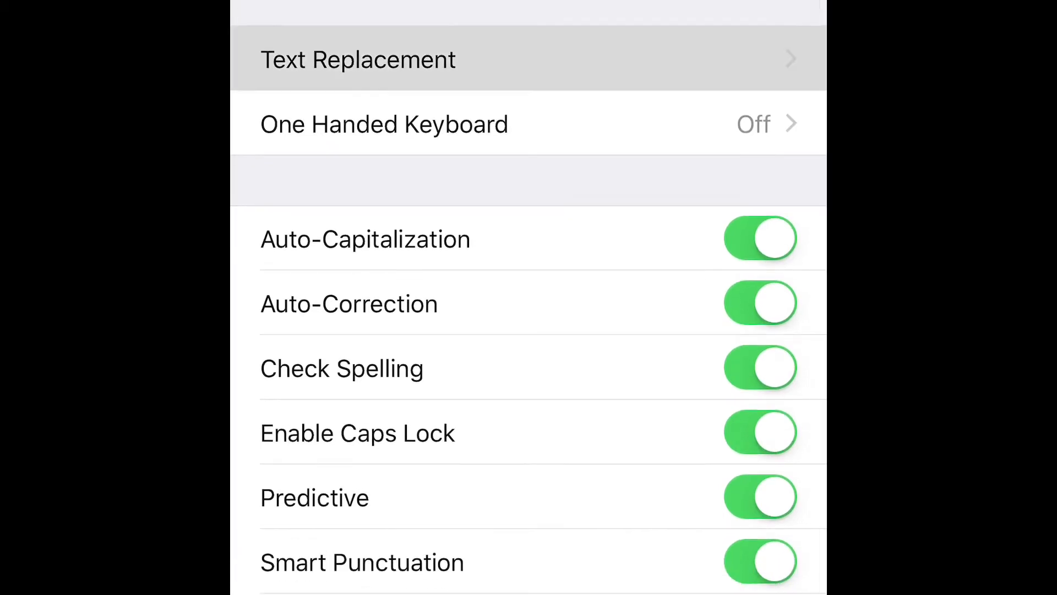
- Open Text Replacement and add a new entry whose phrase is the Apple logo
click(358, 59)
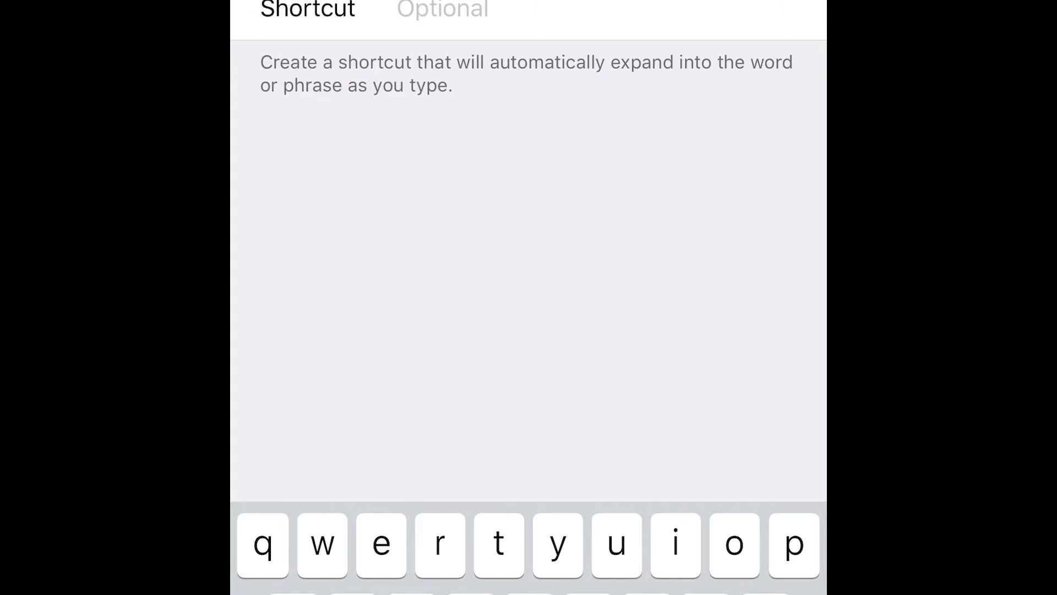
click(442, 9)
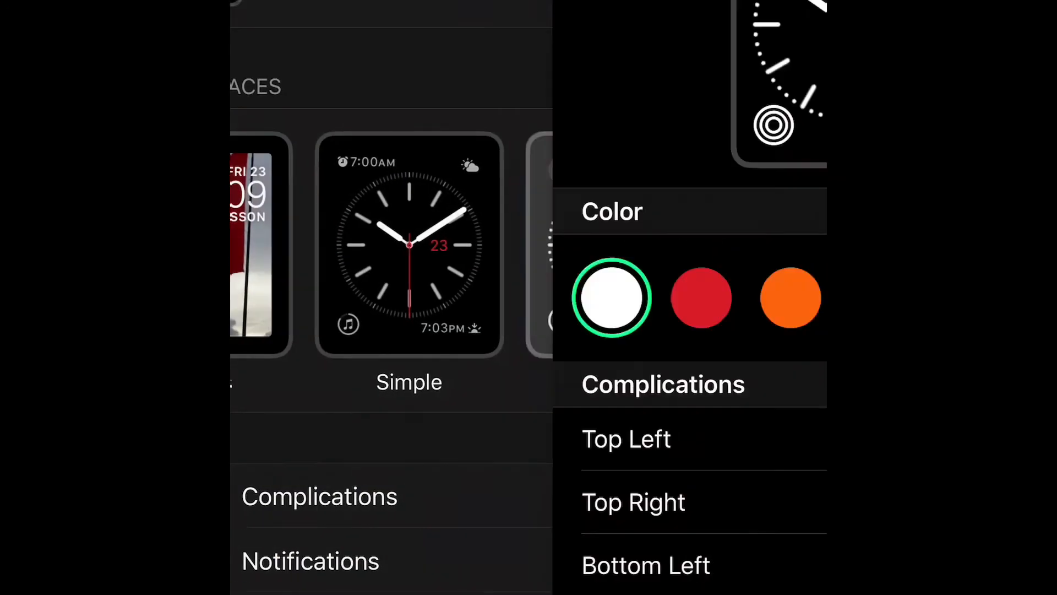
- Scroll the Color face settings to Other and open Edit Monogram
scroll(down, 3)
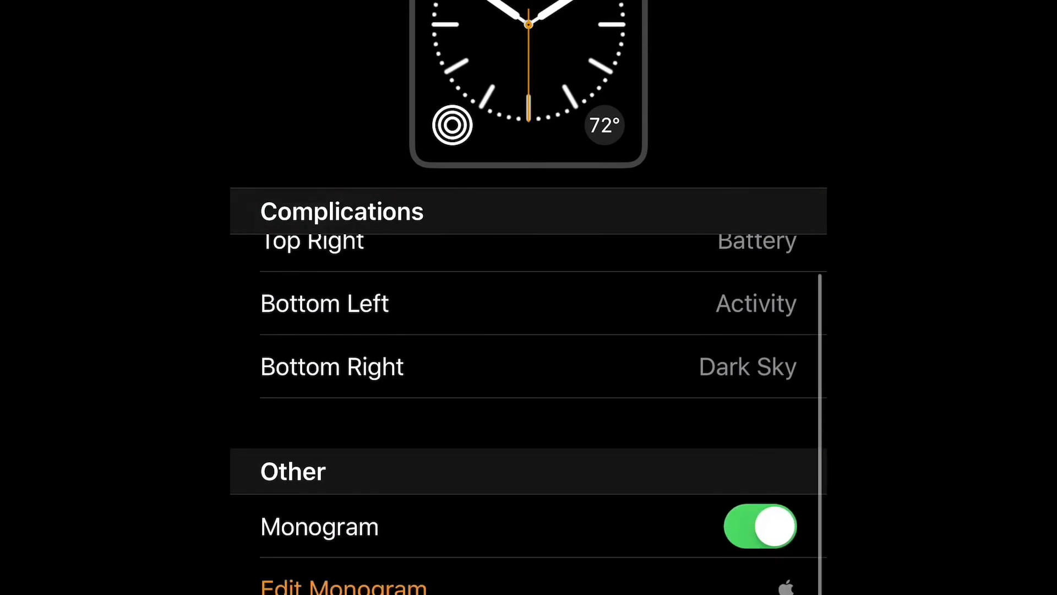
scroll(down, 3)
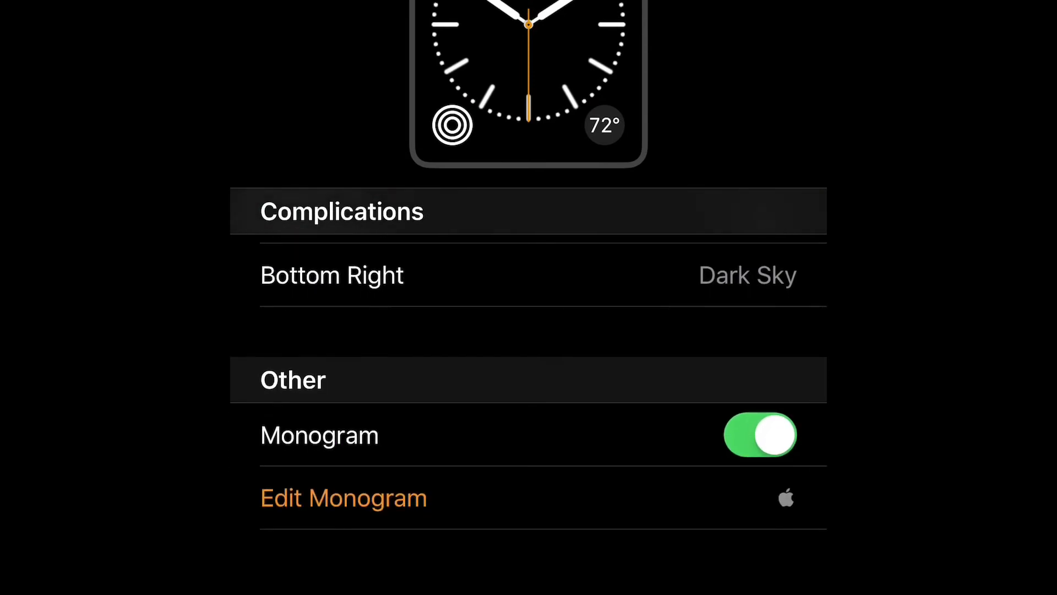
click(343, 497)
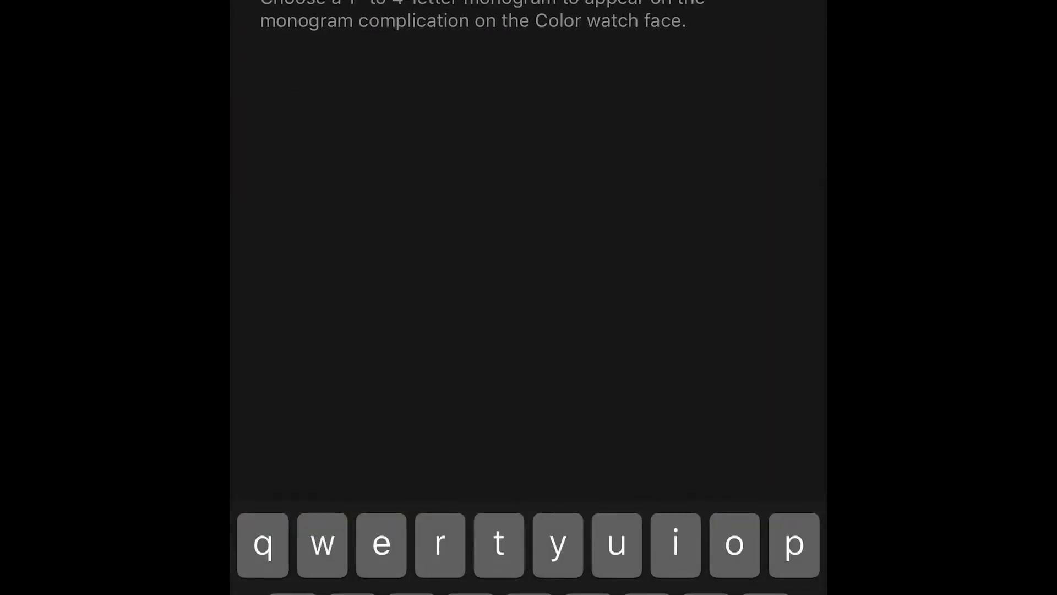